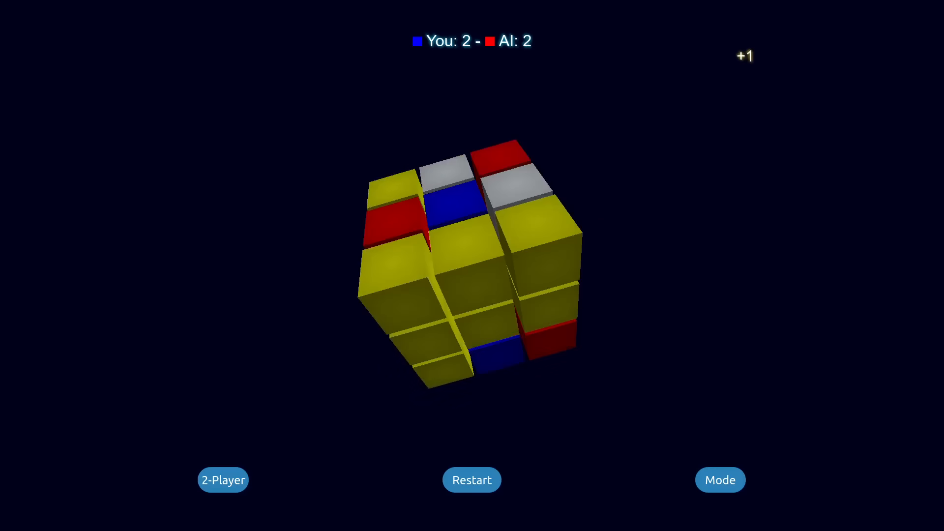
Show the simulation console reaching 8,108,834 unfinished games after 7 moves while move 8 calculates
{"action": "left_click", "coordinate": [720, 480]}
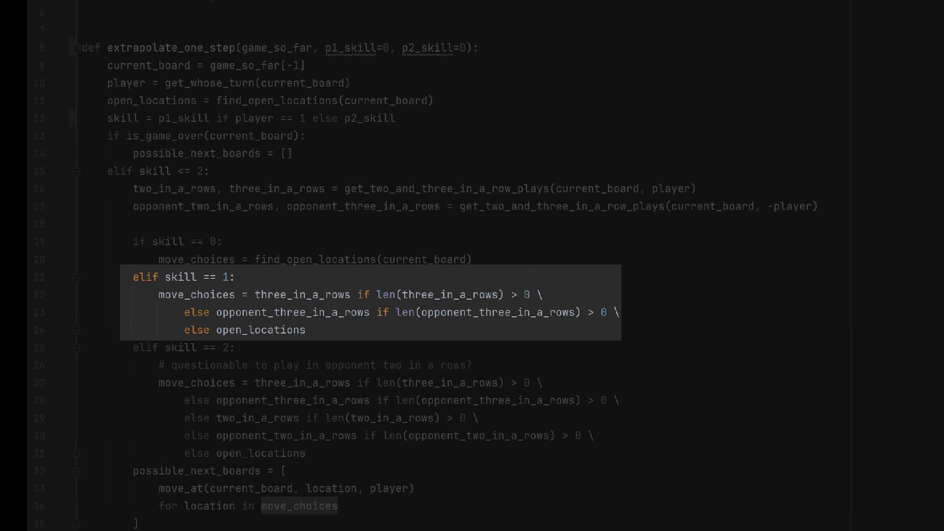
{"action": "scroll", "scroll_direction": "down", "scroll_amount": 3}
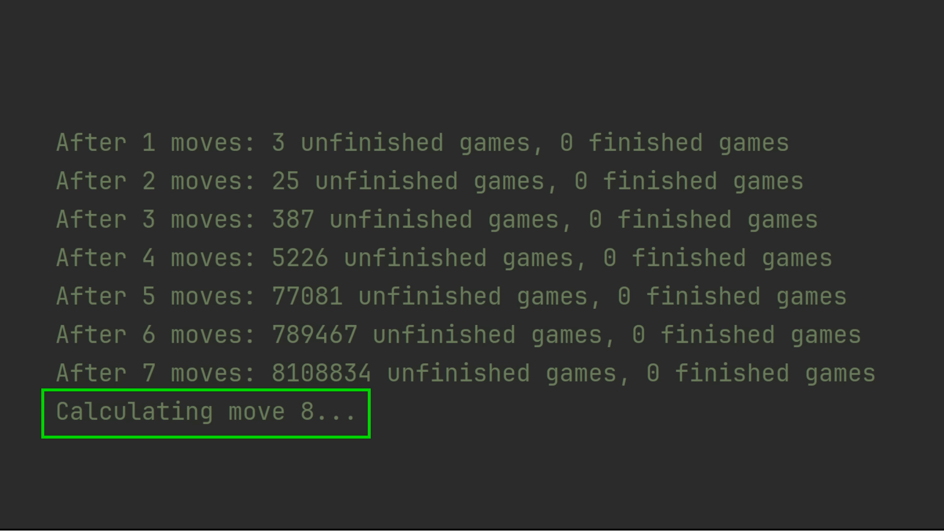
Scroll the second run's output to move 16: 1,160,580 unfinished games and the first finished game
{"action": "scroll", "scroll_direction": "down", "scroll_amount": 3}
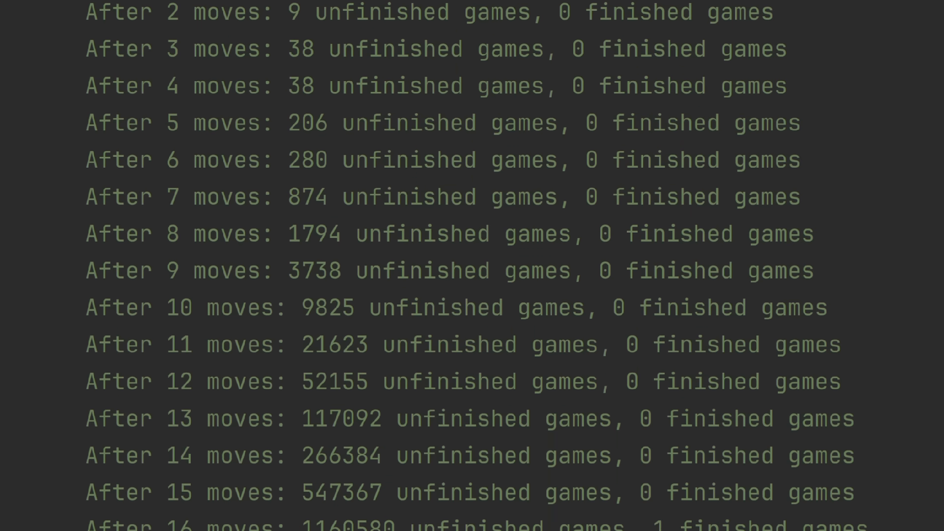
{"action": "scroll", "scroll_direction": "down", "scroll_amount": 3}
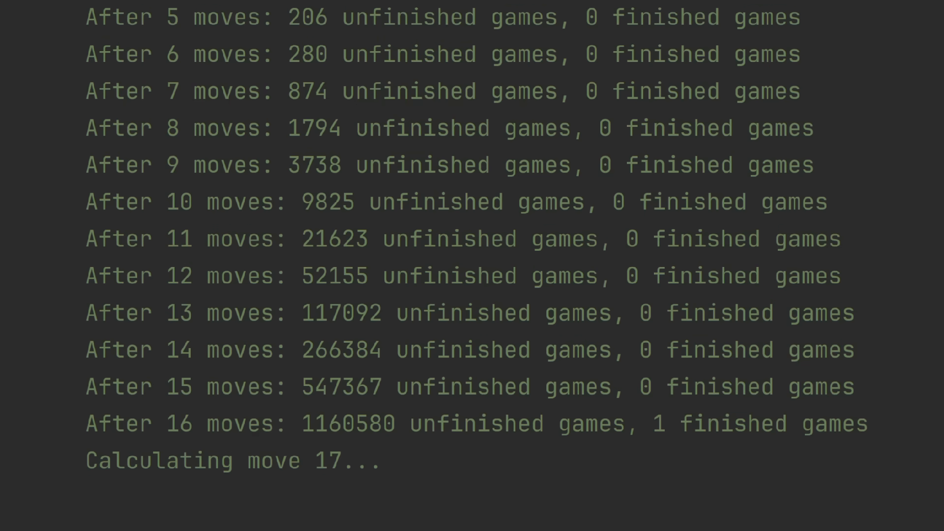